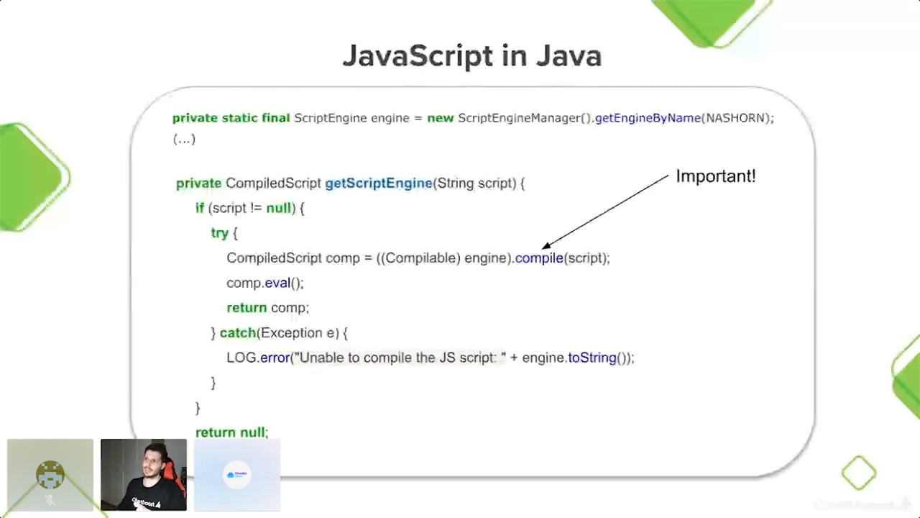
# Advance the presentation to the 'Airflow - Dataflow Flex Templates' slide
pyautogui.press('Right')
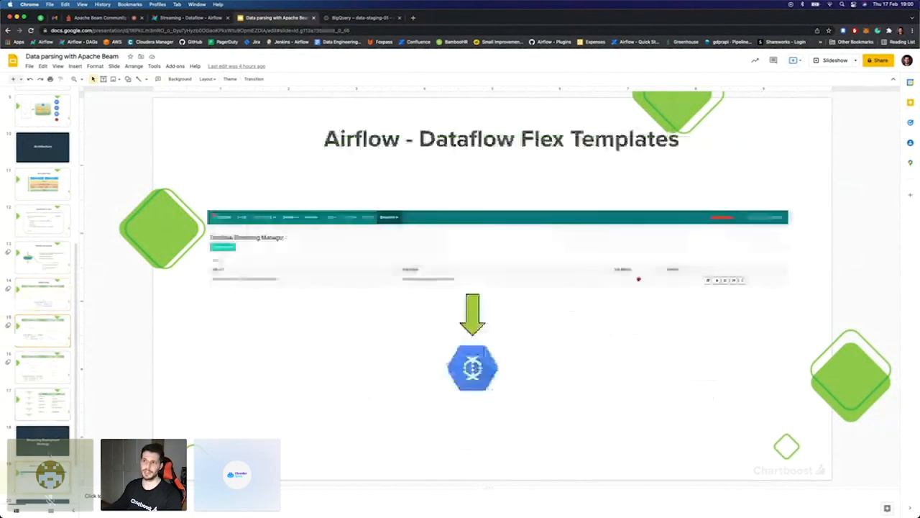
# Switch to the Airflow tab showing the Dataflow Streaming Manager job list
pyautogui.click(190, 17)
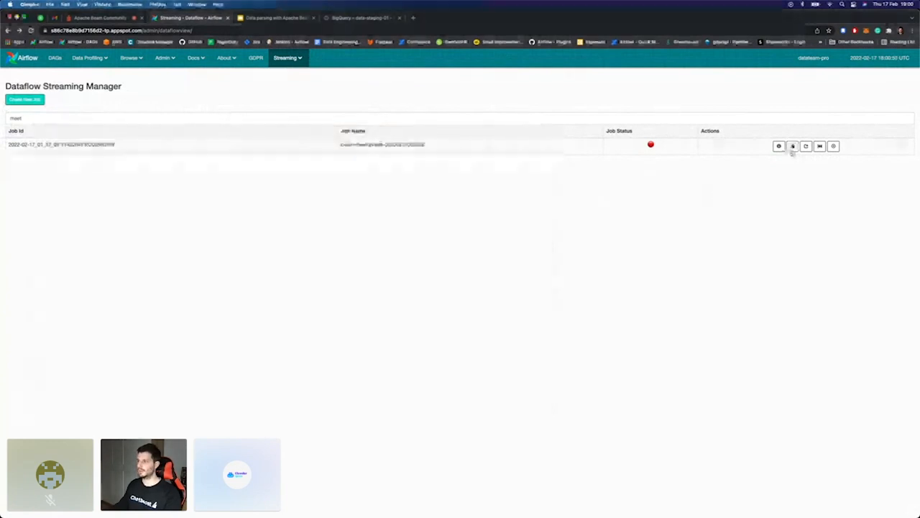
# Review the meetup job's launch parameters in the Template Builder, then return to the job list
pyautogui.click(778, 146)
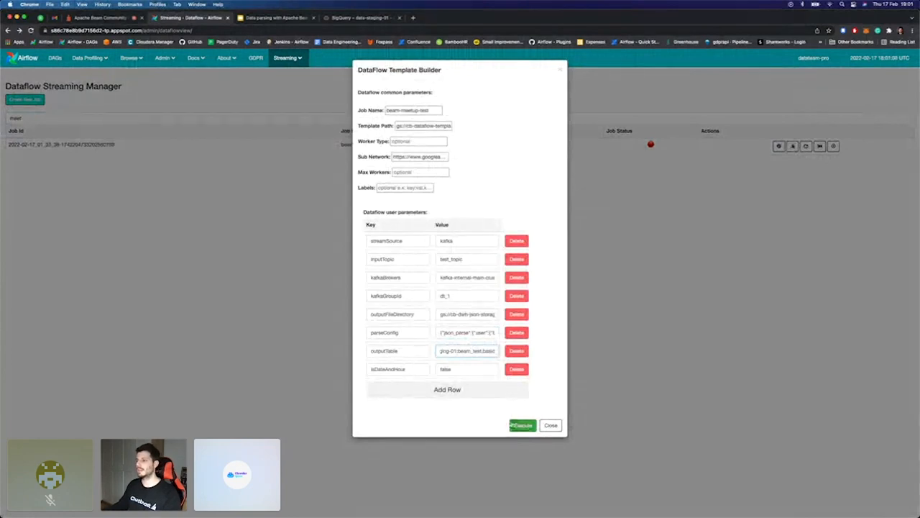
pyautogui.click(522, 426)
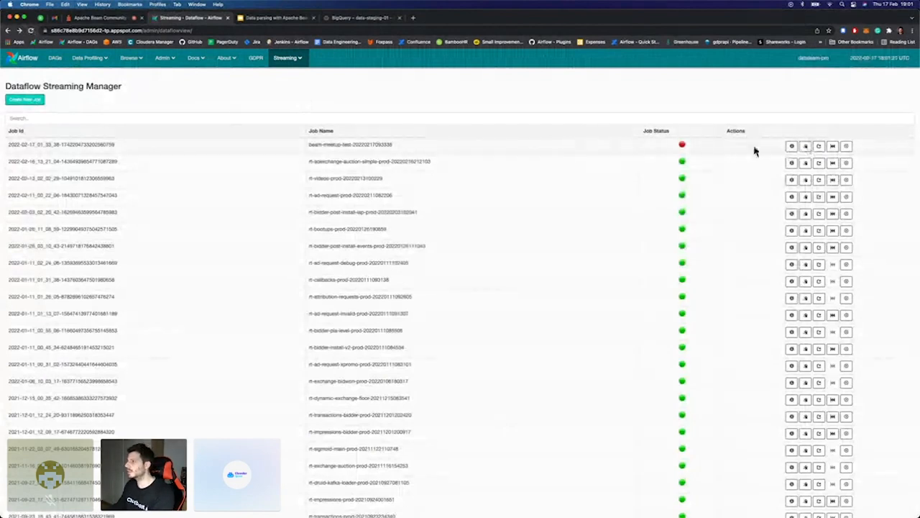
# Relaunch the meetup test job and confirm, adding a second job to the list
pyautogui.click(23, 100)
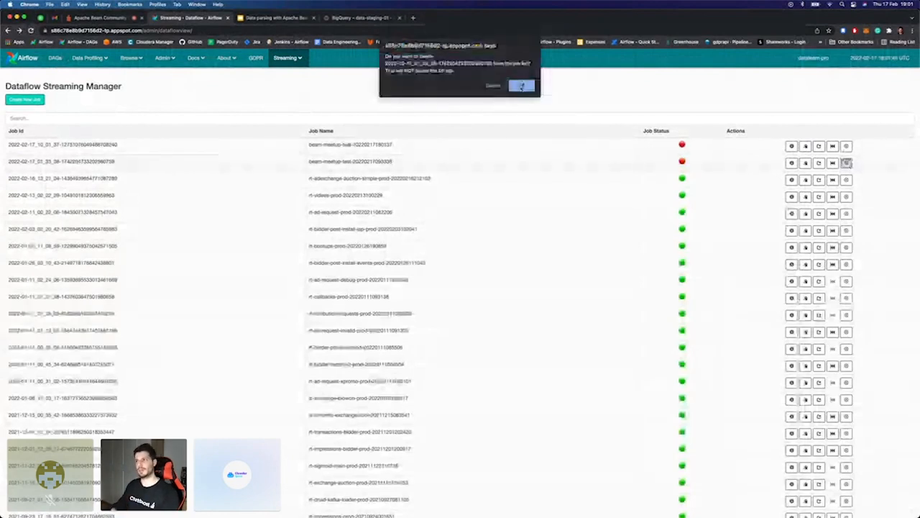
pyautogui.click(522, 86)
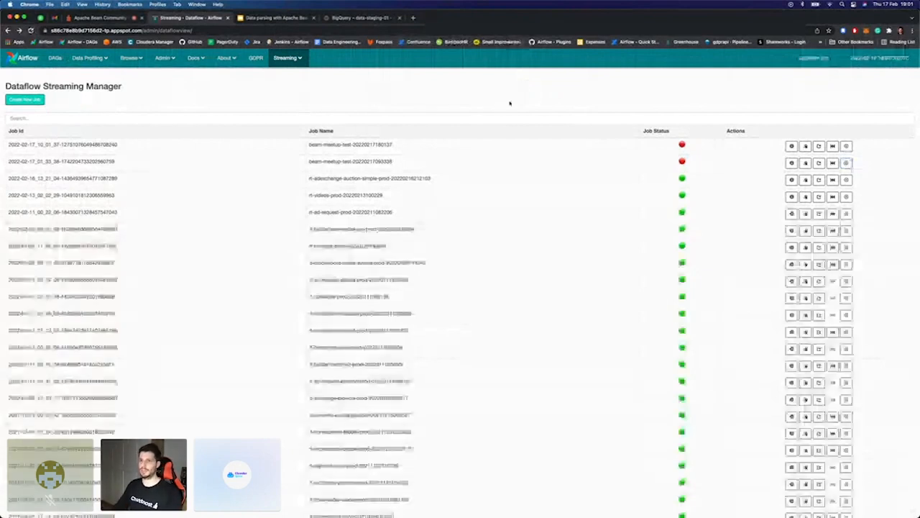
# Find the new beam-meetup-test job in the Dataflow console by searching 'beam'
pyautogui.write('beam')
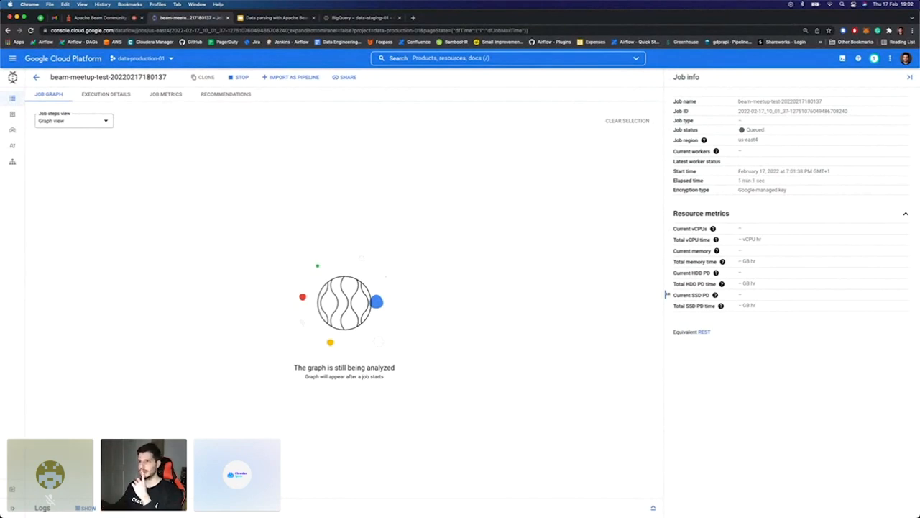
pyautogui.moveTo(482, 330)
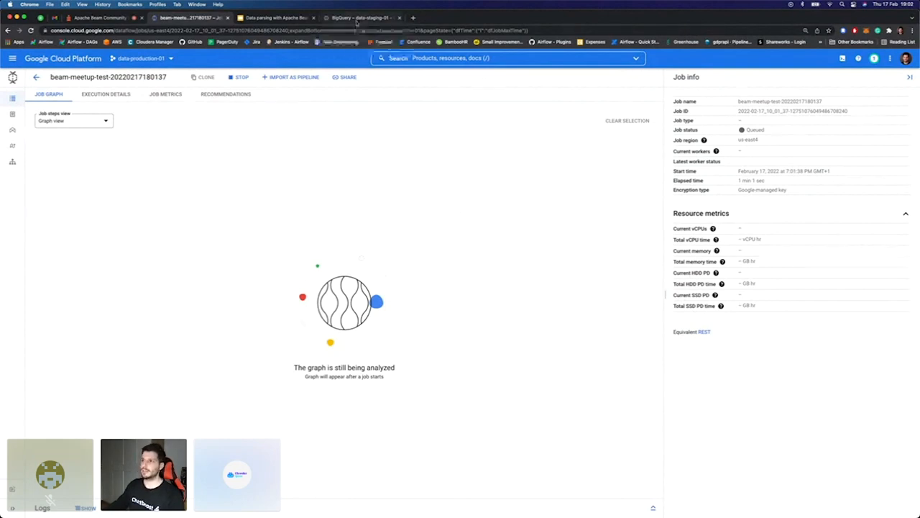
# In BigQuery, preview the rows of the table under the test dataset
pyautogui.click(360, 18)
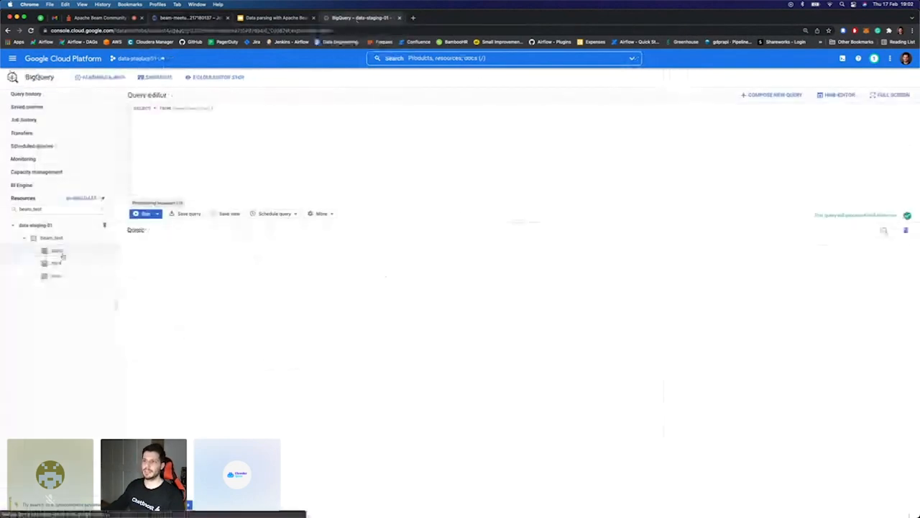
pyautogui.click(57, 250)
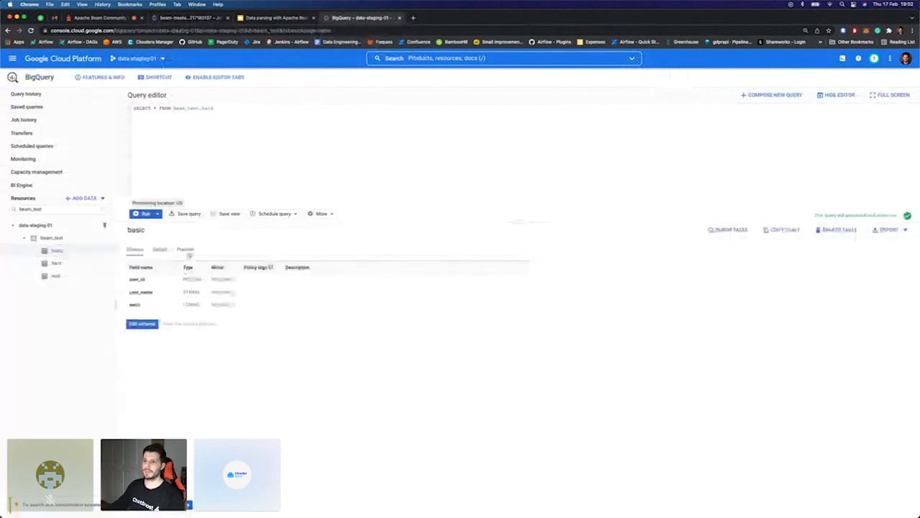
pyautogui.click(184, 248)
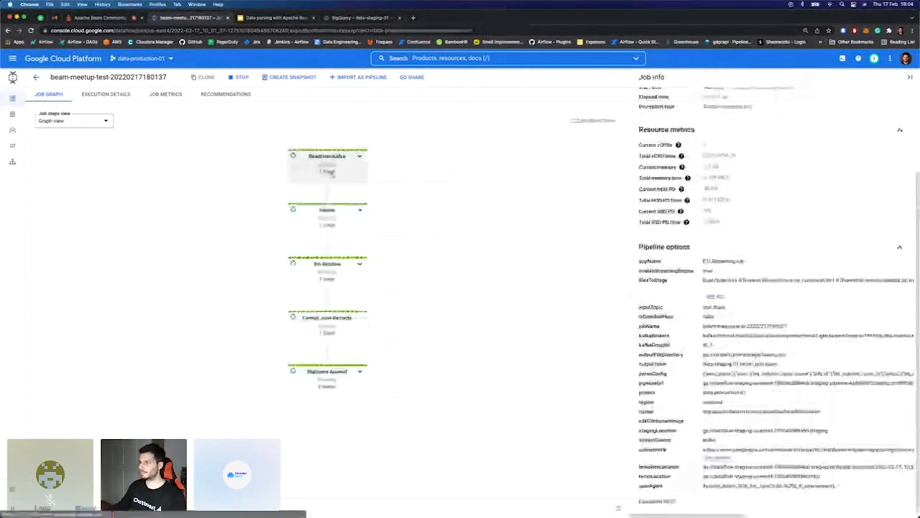
pyautogui.click(326, 155)
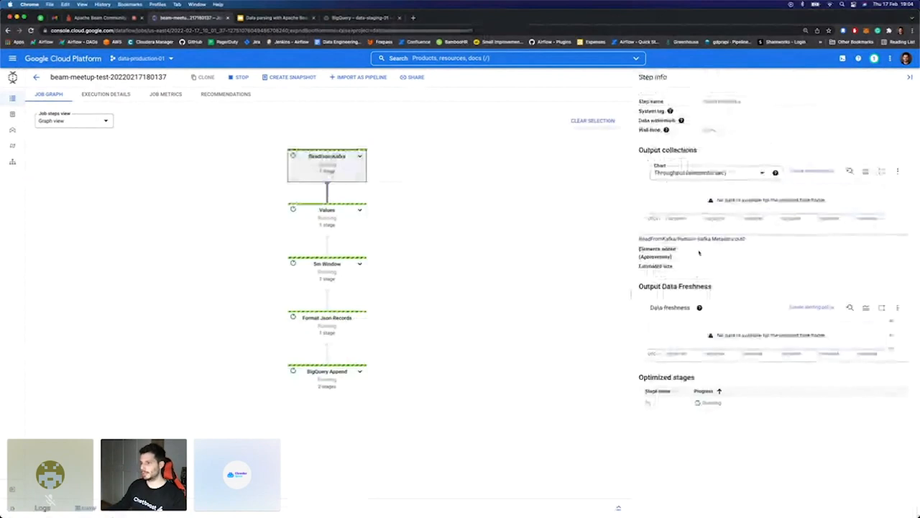
pyautogui.click(326, 166)
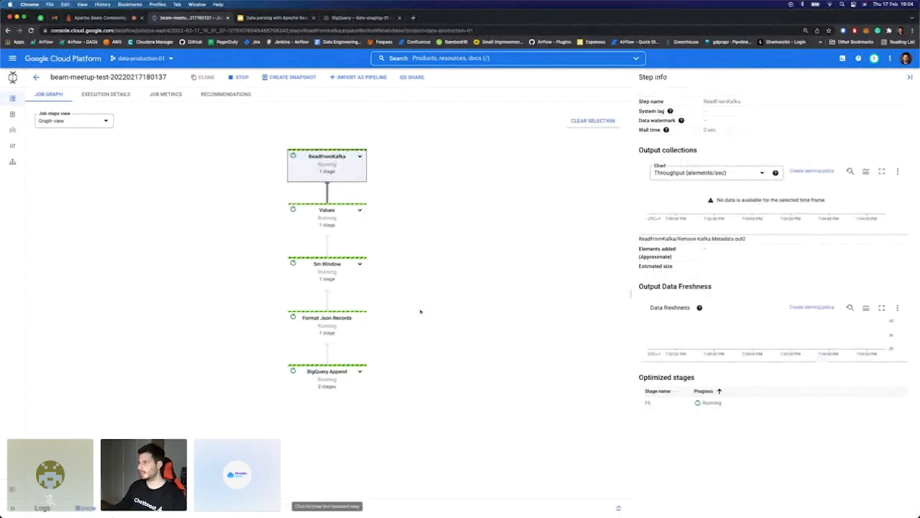
pyautogui.click(327, 371)
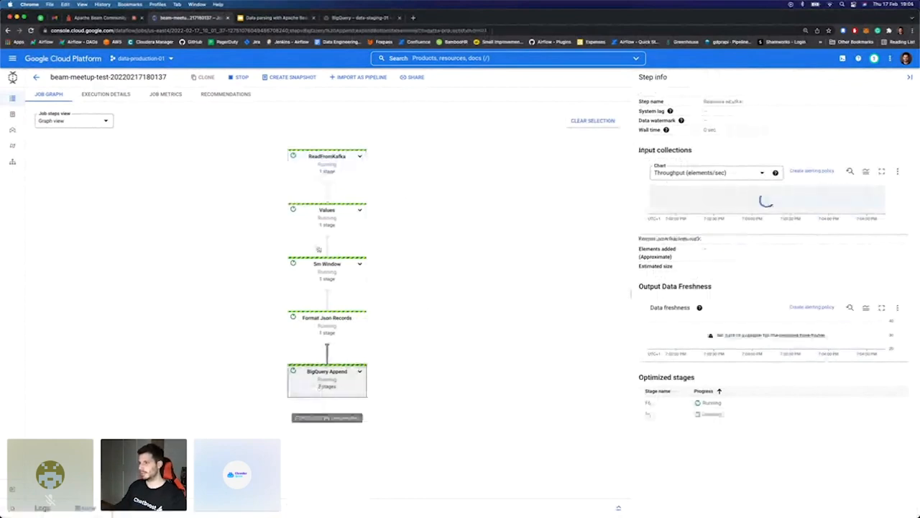
pyautogui.click(327, 155)
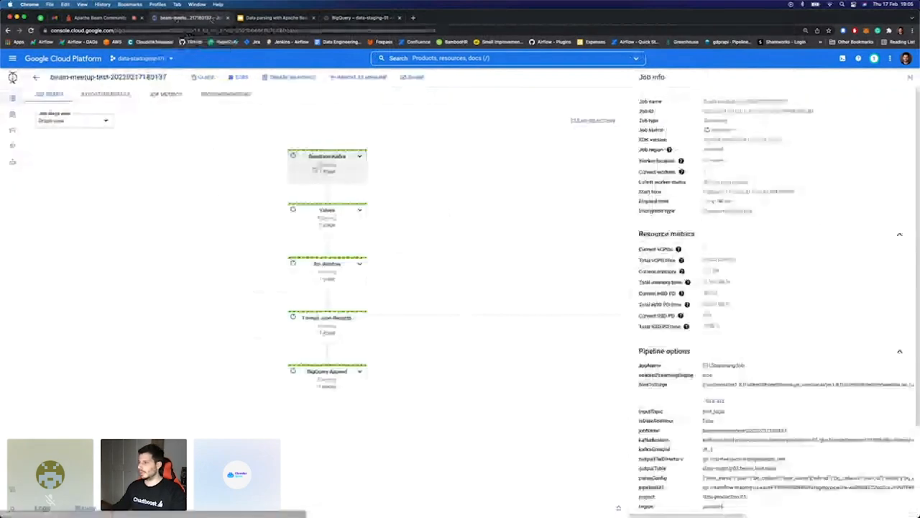
pyautogui.click(326, 156)
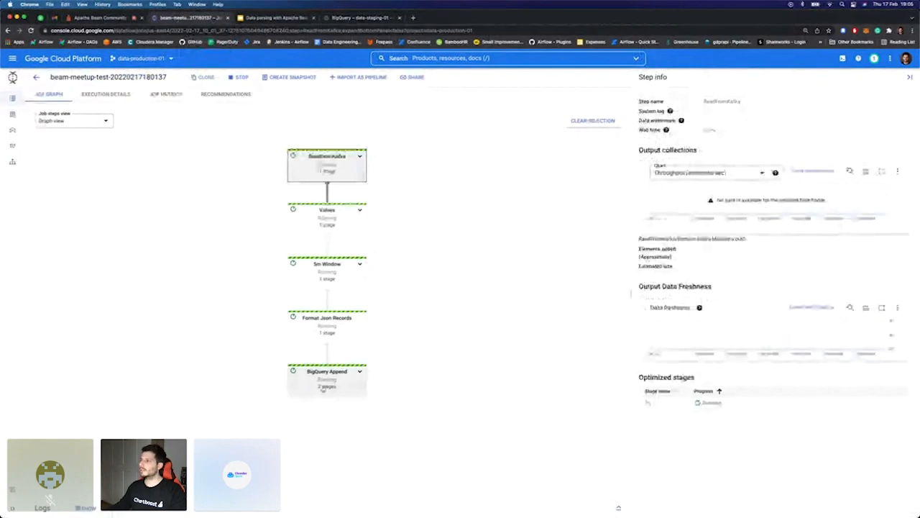
pyautogui.click(327, 380)
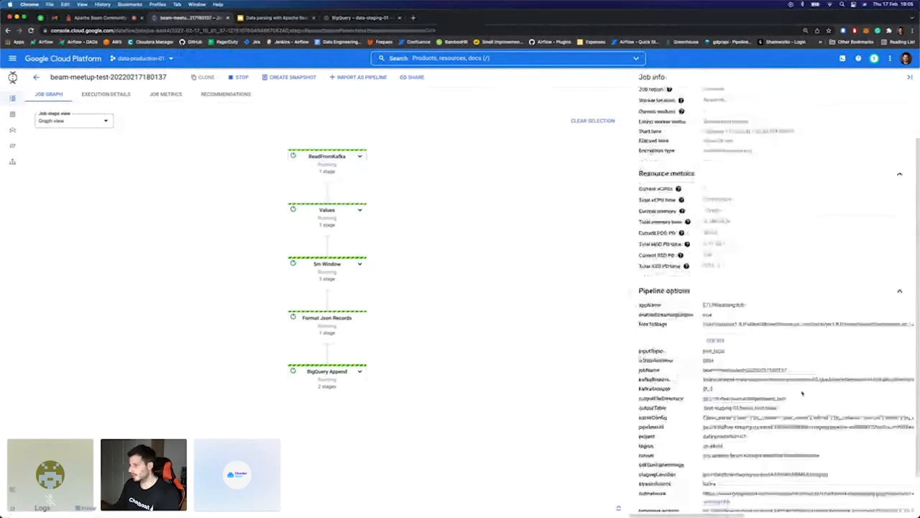
pyautogui.scroll(-3)
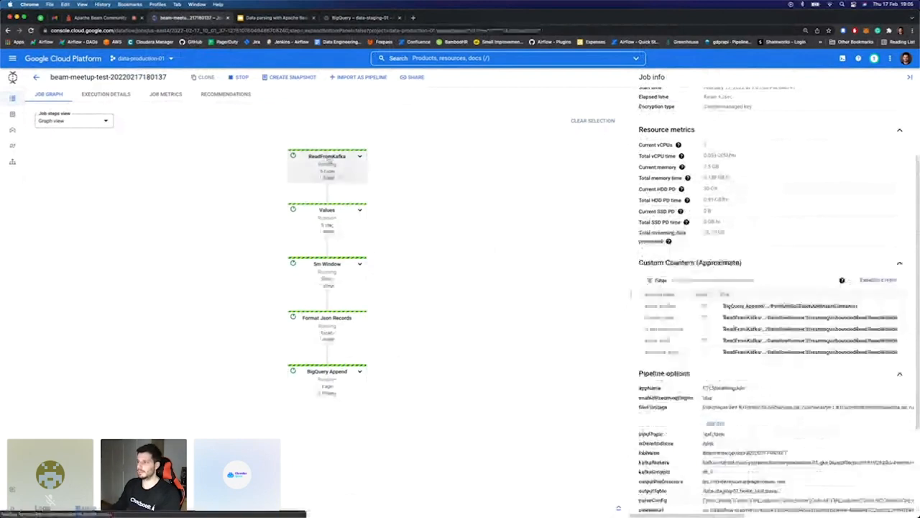
pyautogui.click(328, 165)
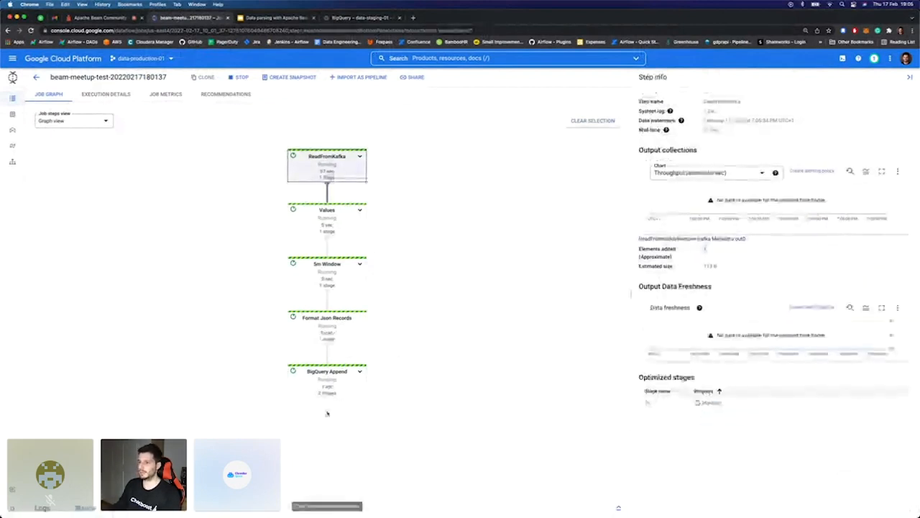
pyautogui.click(327, 371)
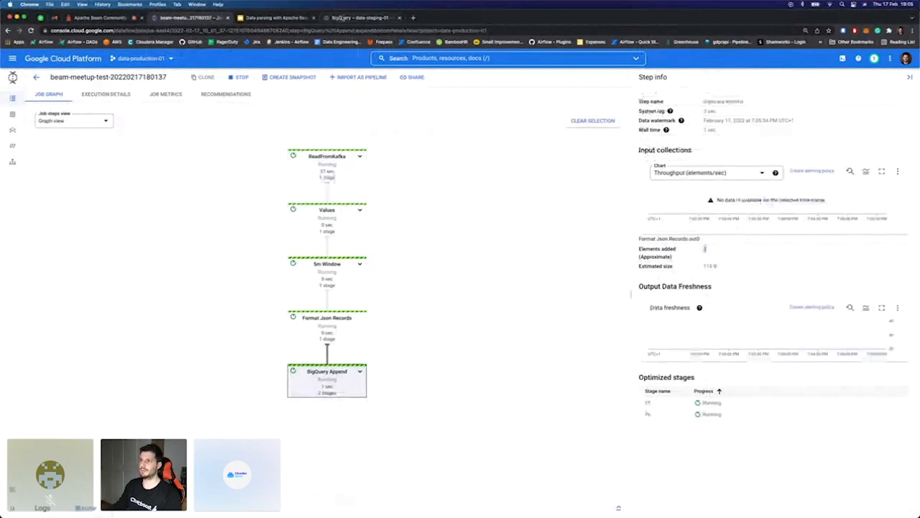
pyautogui.click(359, 17)
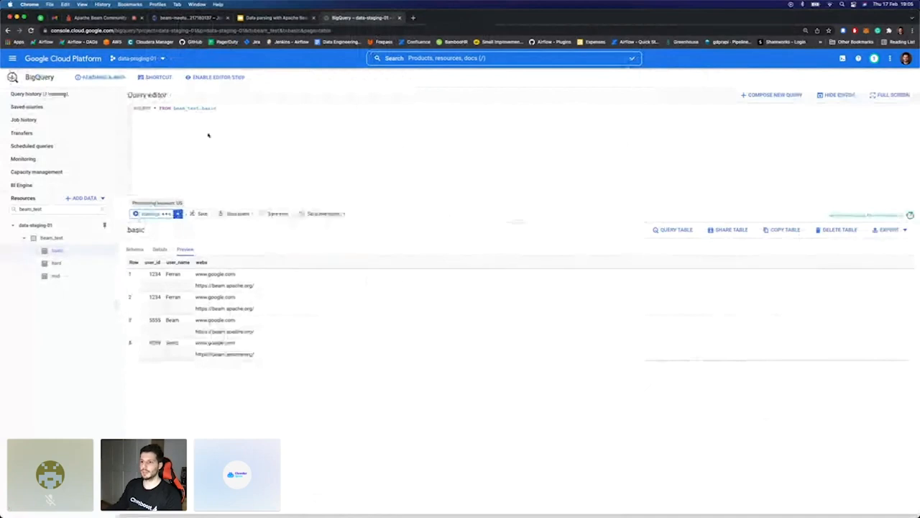
# View the BigQuery table preview with user ids, names and website URLs
pyautogui.click(147, 213)
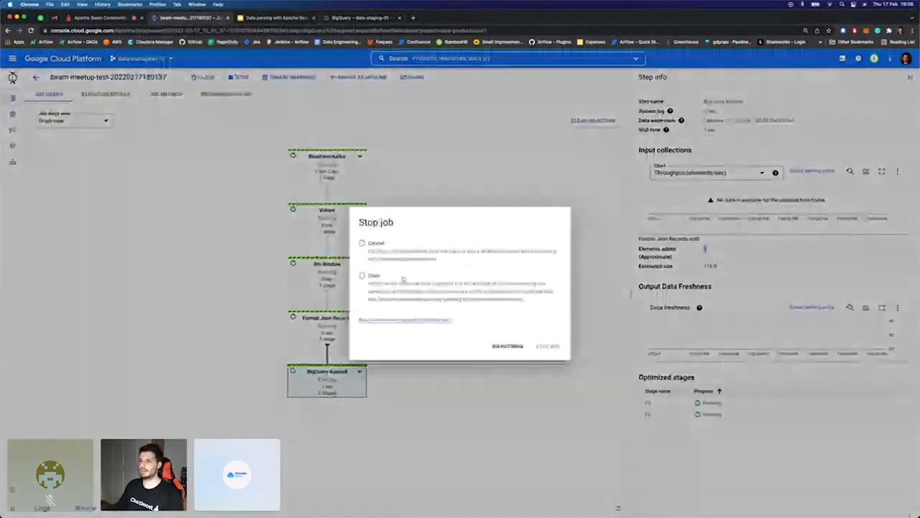
# Stop the streaming Dataflow job immediately with the Cancel option
pyautogui.click(362, 243)
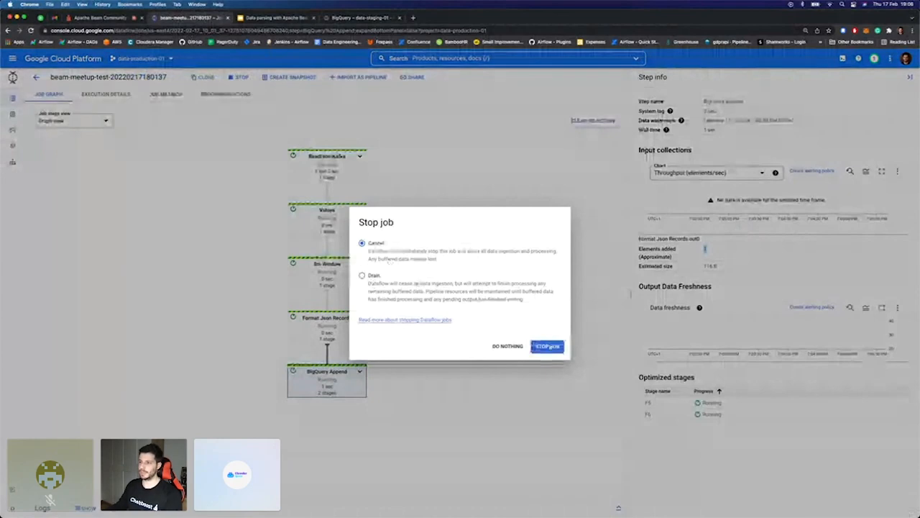
pyautogui.click(507, 345)
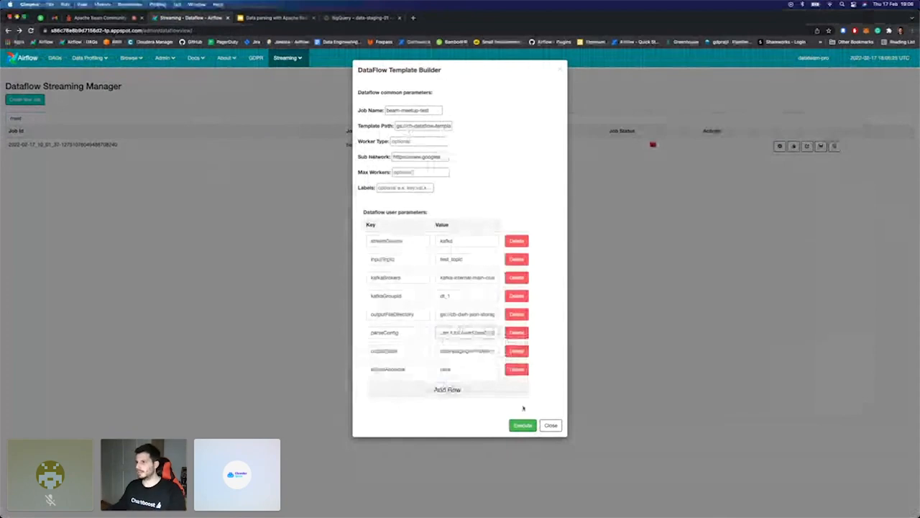
# Execute the Template Builder to launch the streaming job with its Kafka and BigQuery parameters
pyautogui.click(523, 426)
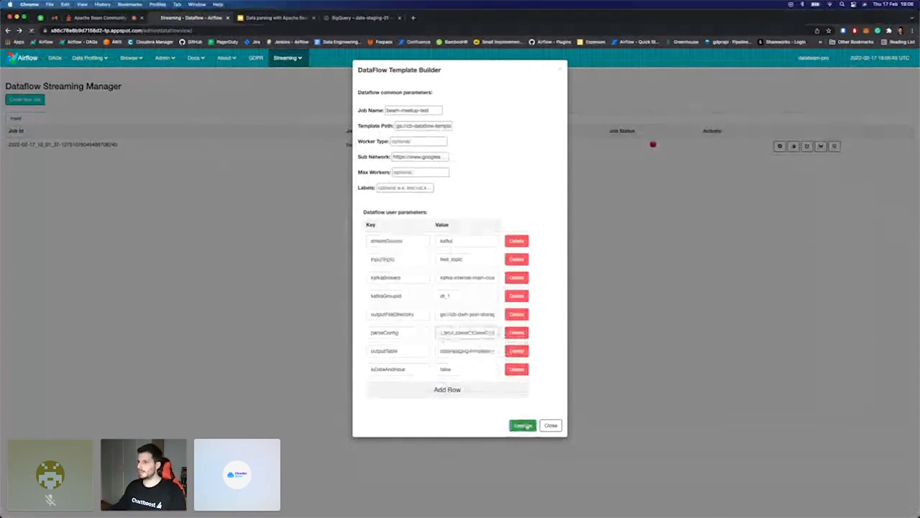
pyautogui.click(524, 426)
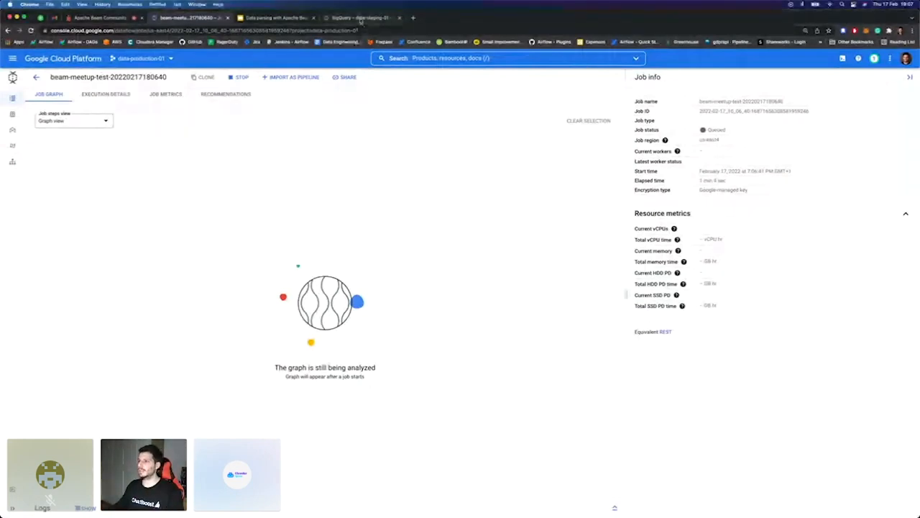
# Run a SELECT * query on the BigQuery output table and view the returned rows
pyautogui.click(360, 17)
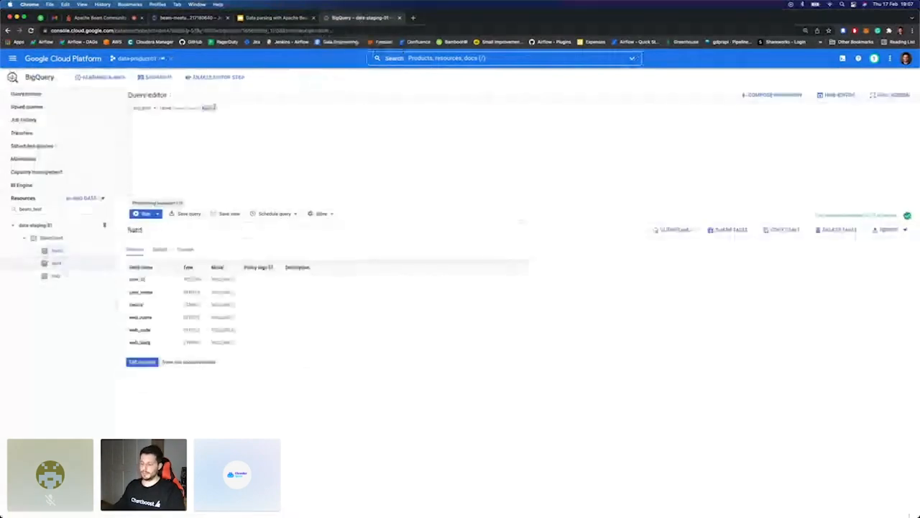
pyautogui.click(144, 213)
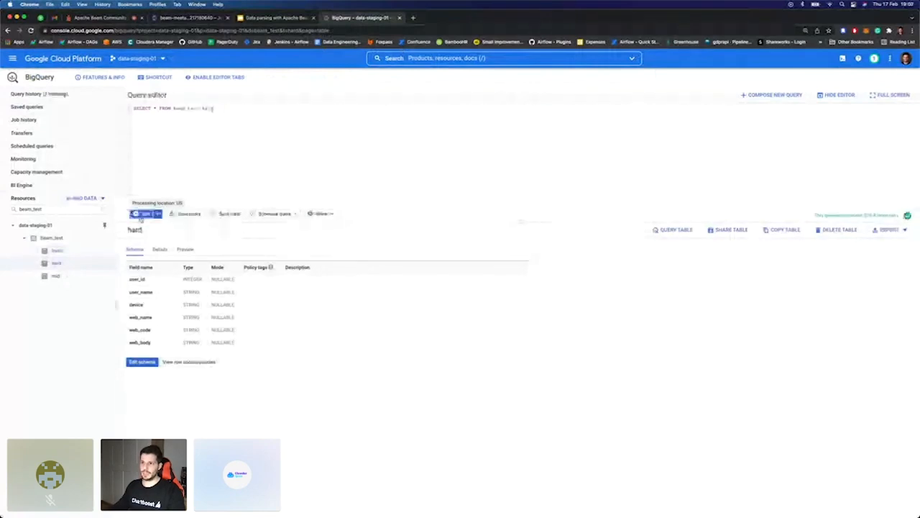
pyautogui.click(144, 213)
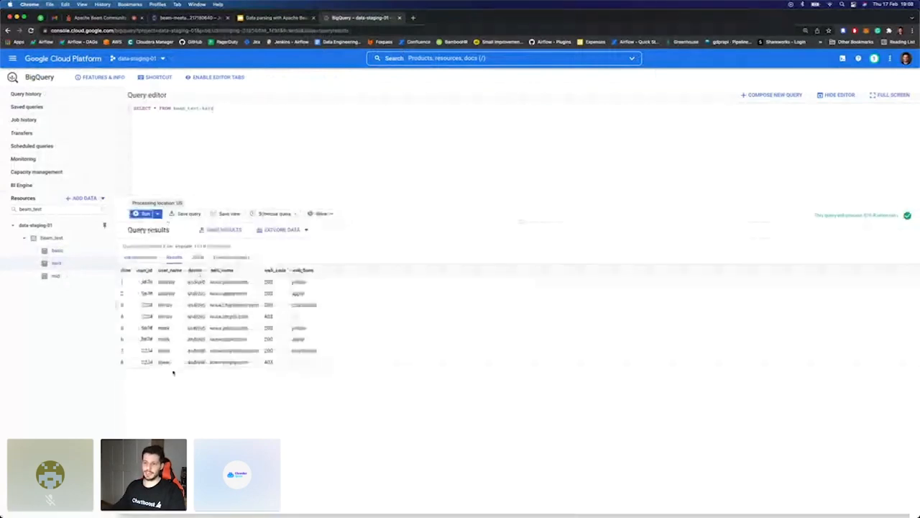
pyautogui.click(144, 213)
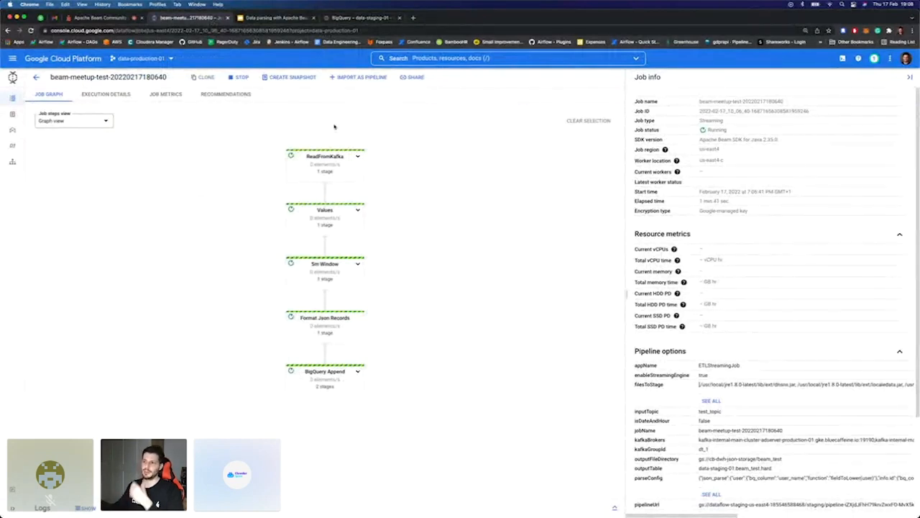
# Show the full list of pipeline options for the running Dataflow job
pyautogui.click(325, 263)
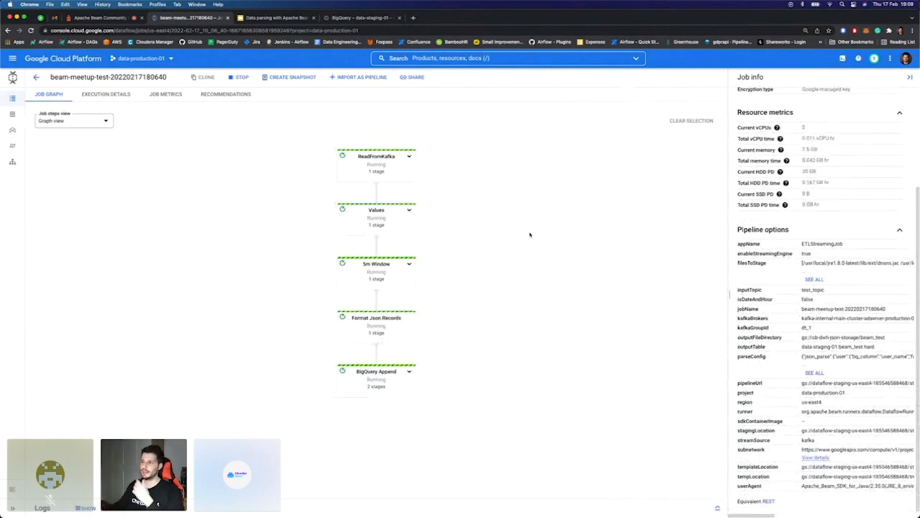
# Inspect step info and throughput for the ReadFromKafka and BigQuery Append nodes
pyautogui.click(377, 155)
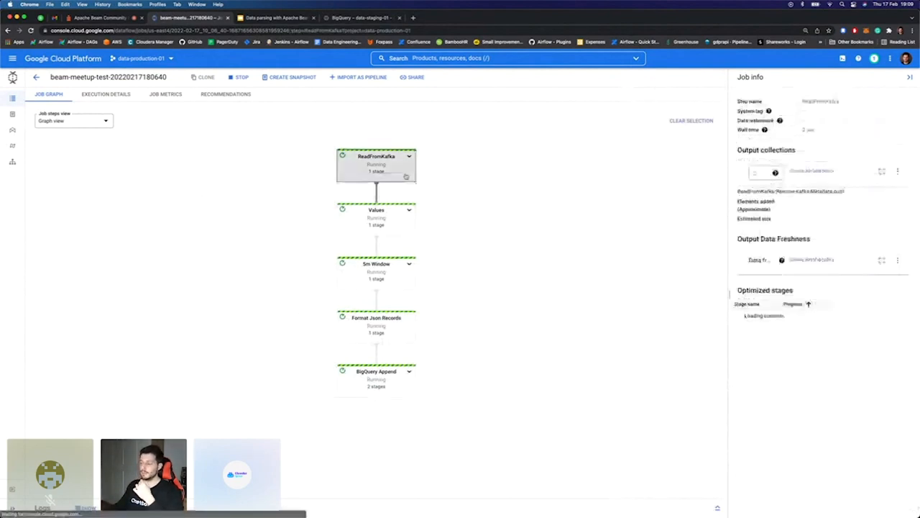
pyautogui.click(377, 164)
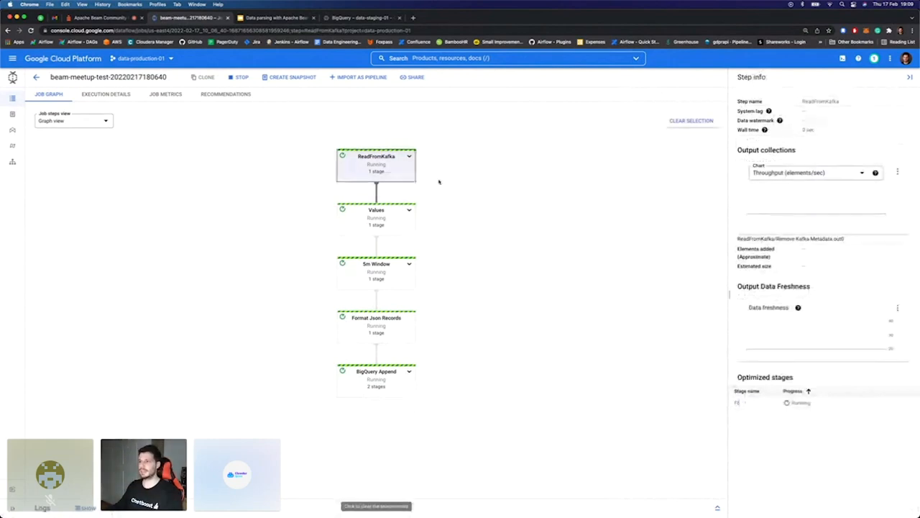
pyautogui.moveTo(287, 198)
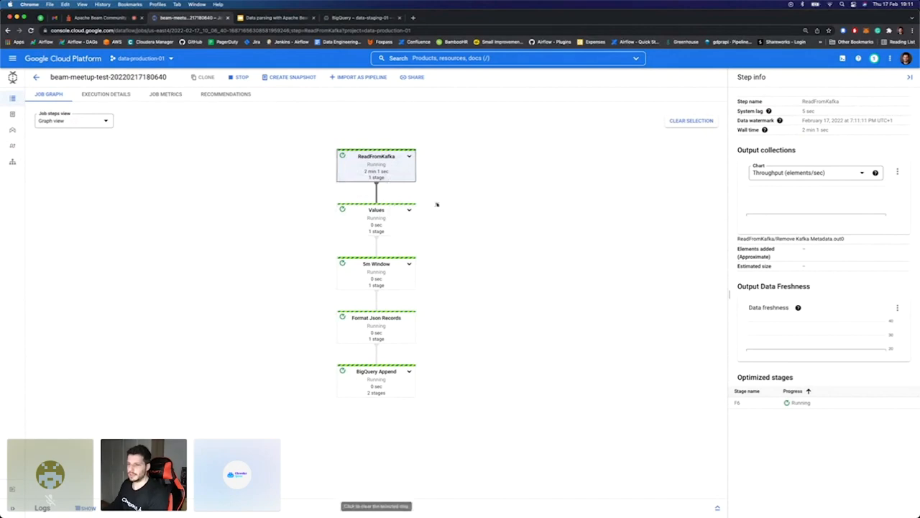
pyautogui.moveTo(624, 235)
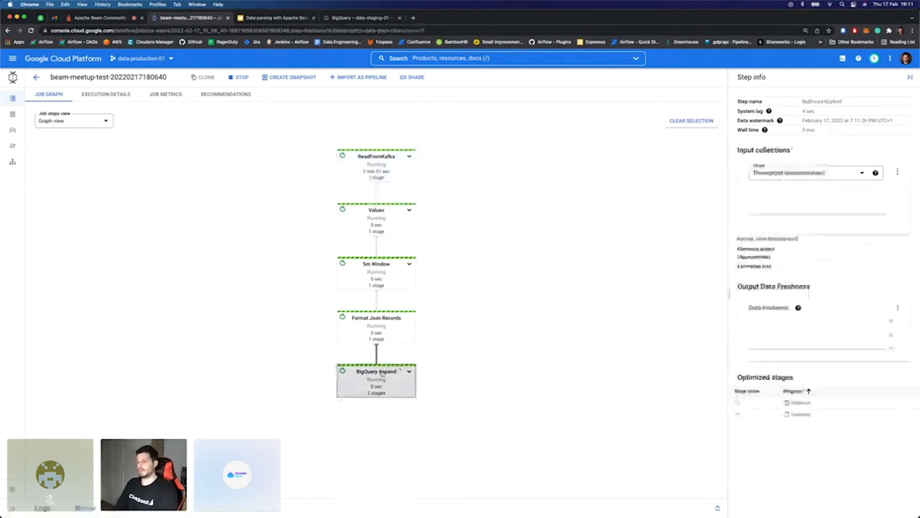
pyautogui.click(376, 371)
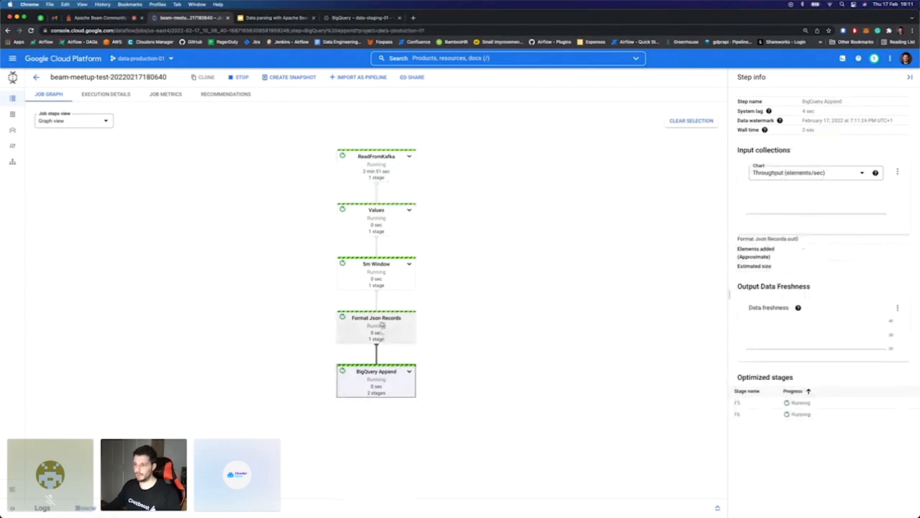
pyautogui.click(377, 328)
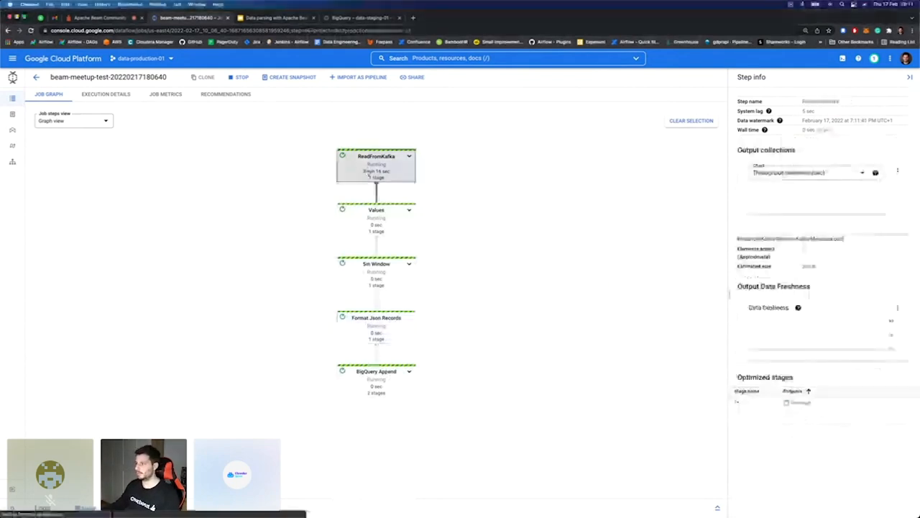
# Recheck ReadFromKafka and BigQuery Append throughput, then switch to the BigQuery results
pyautogui.click(376, 156)
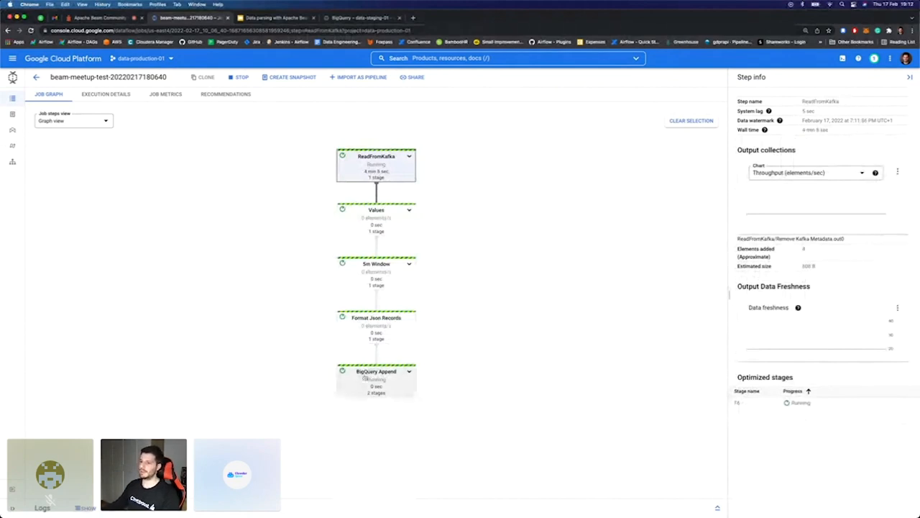
pyautogui.click(375, 371)
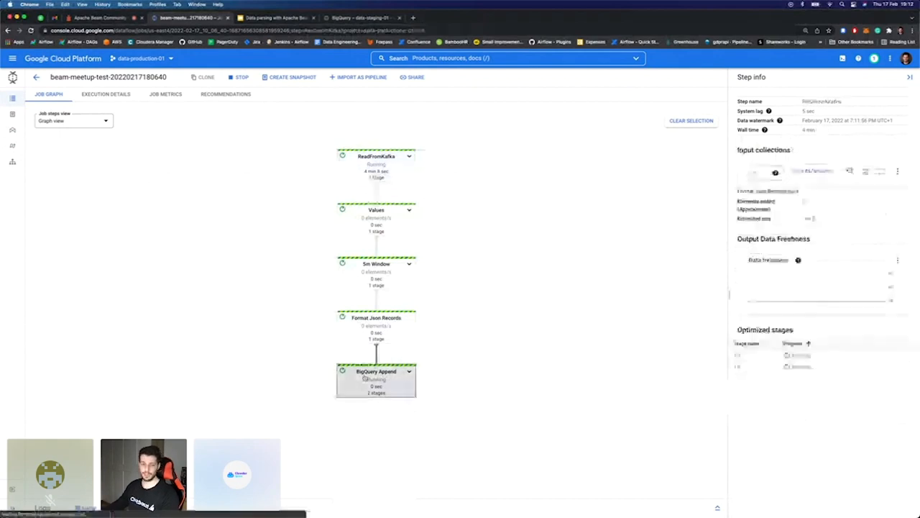
pyautogui.click(375, 371)
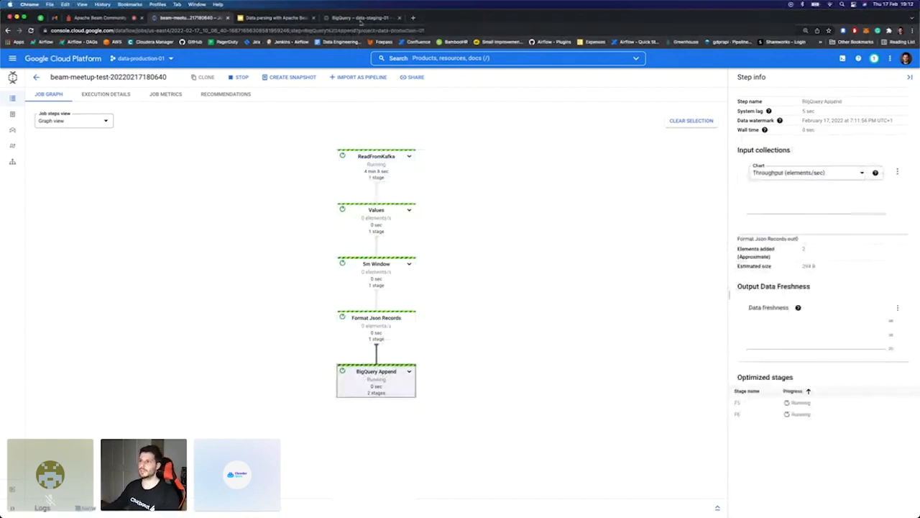
pyautogui.click(359, 18)
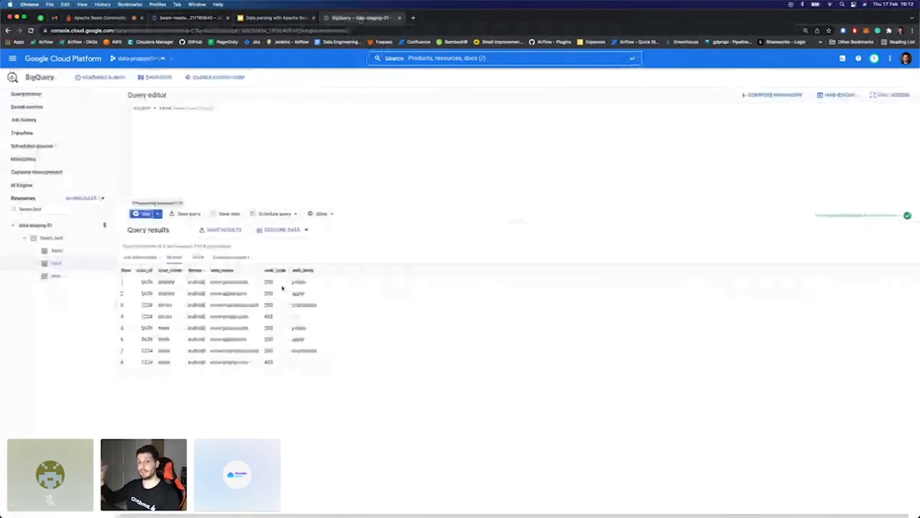
# Rerun the BigQuery query to check for newly parsed event rows
pyautogui.click(143, 213)
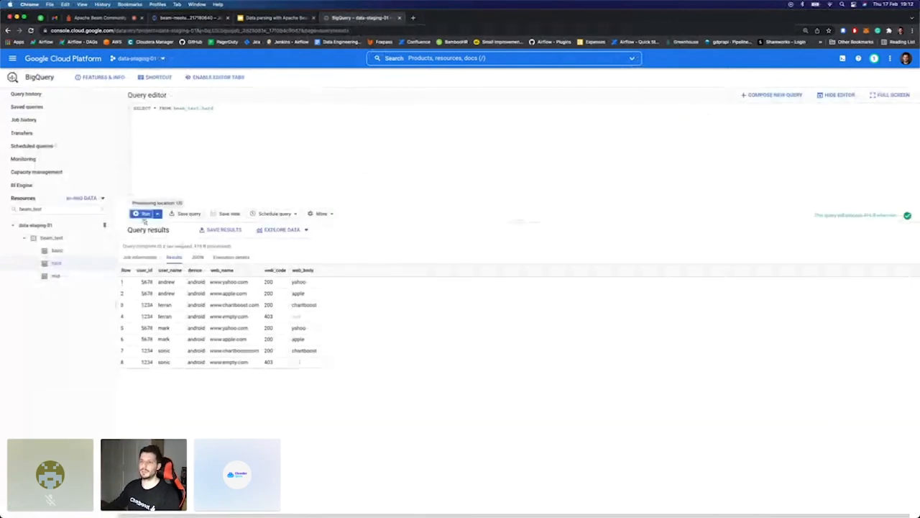
pyautogui.click(144, 213)
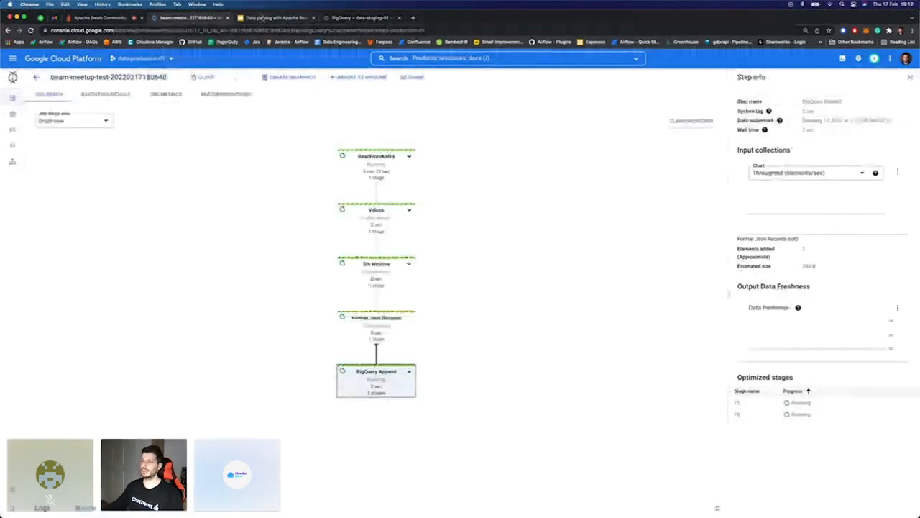
# Return to Google Slides and bring up the closing Q&A slide
pyautogui.click(276, 18)
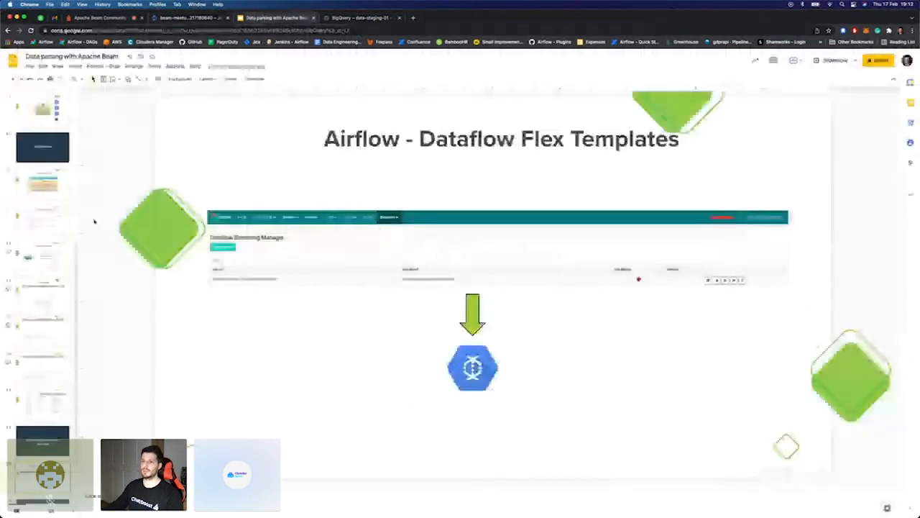
pyautogui.scroll(-3)
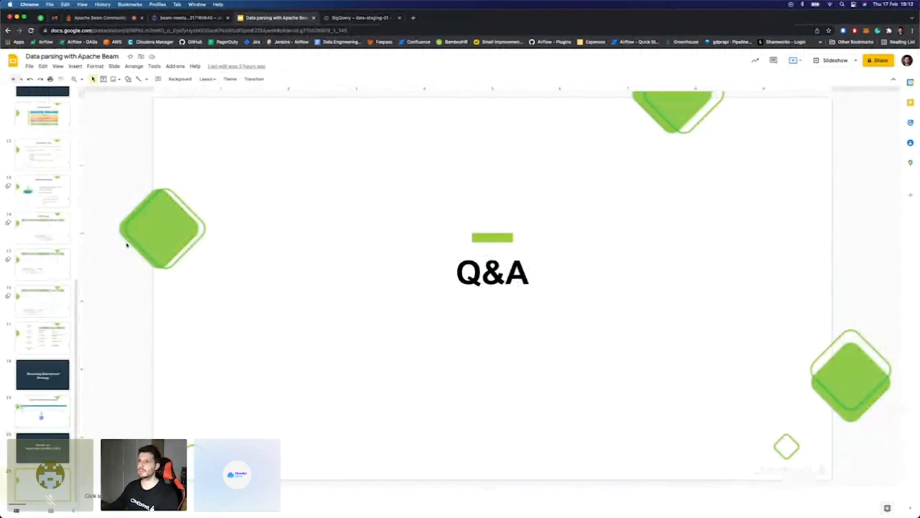
pyautogui.moveTo(180, 78)
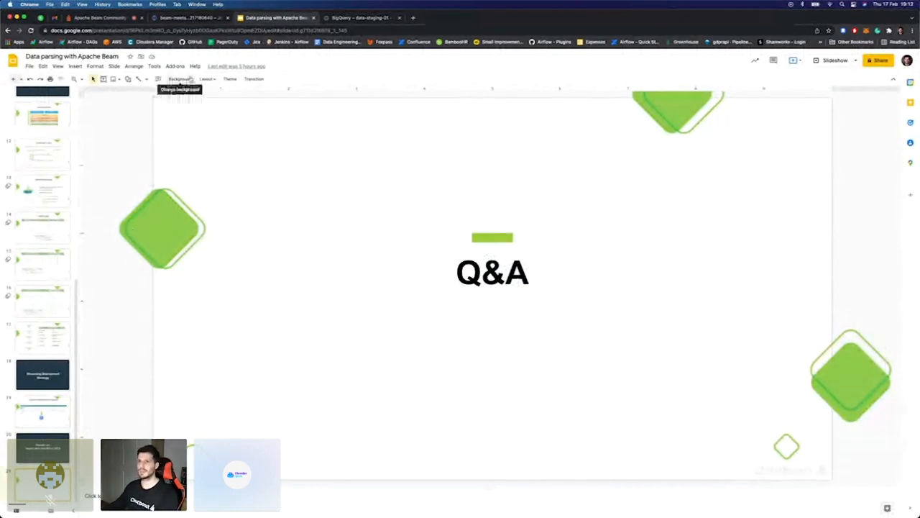